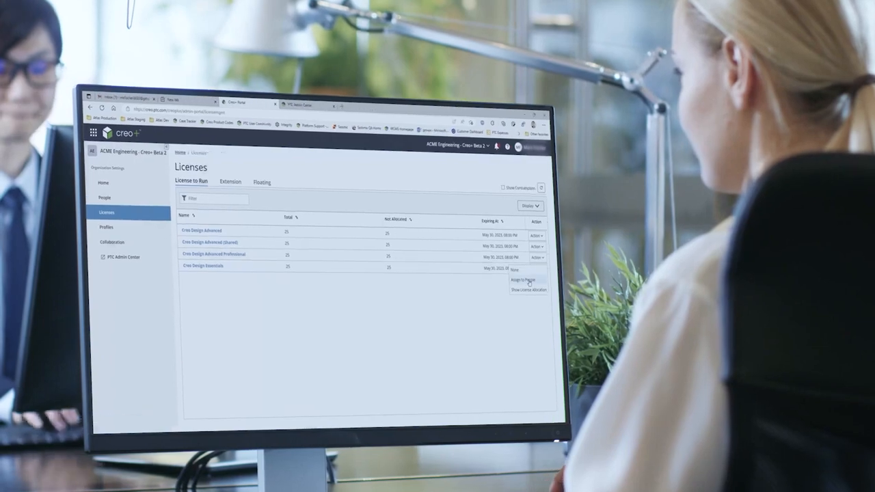
# Step: Show the Action dropdown for a Creo Design license on the Licenses page
pyautogui.click(522, 279)
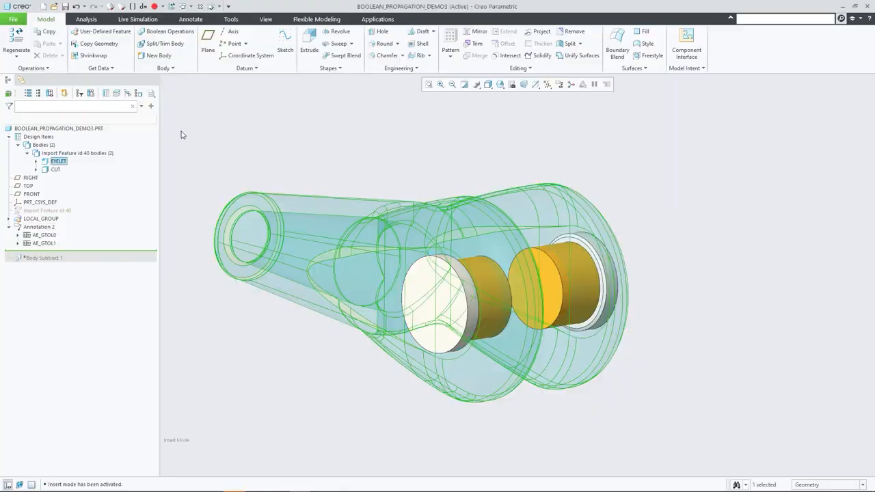
# Step: Highlight the CUT body under Bodies in the Model Tree so its pieces show red
pyautogui.click(55, 169)
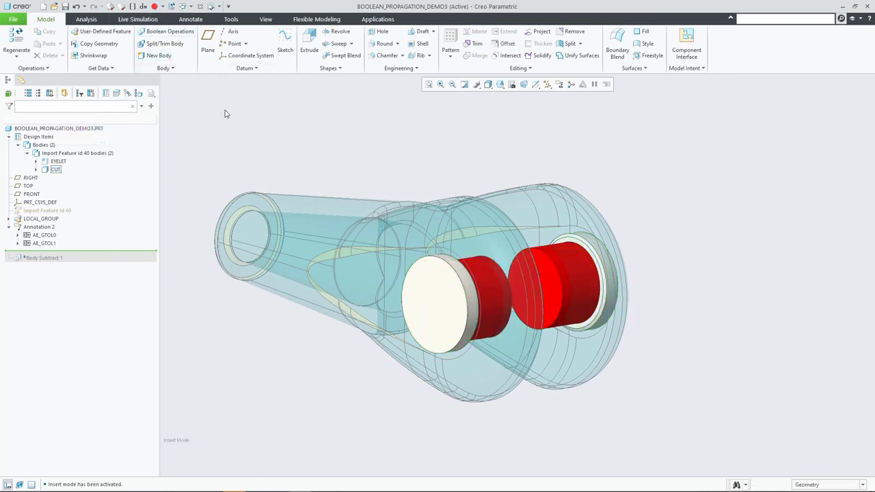
pyautogui.click(57, 162)
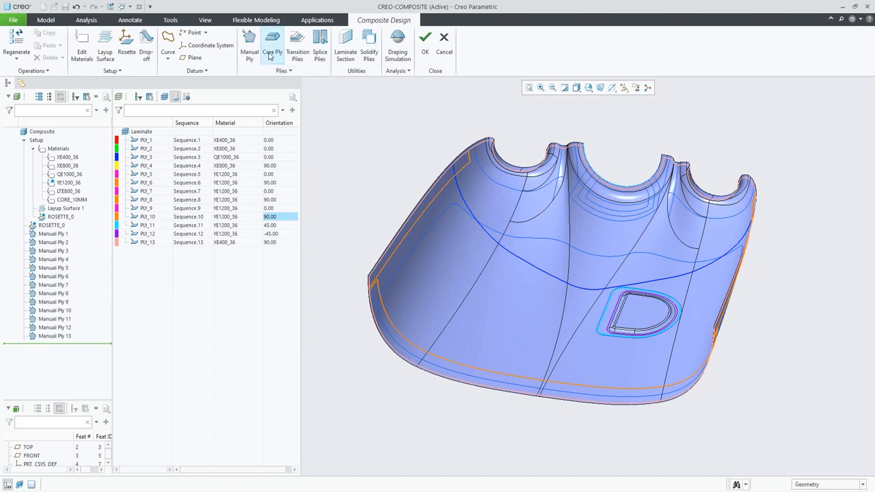
# Step: Add a core ply on a boundary chain, place a laminate section and regenerate the composite
pyautogui.click(272, 44)
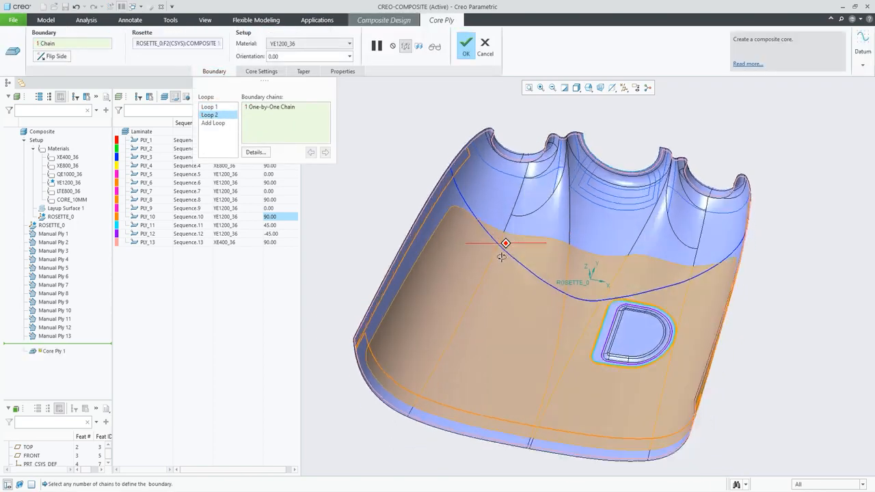
pyautogui.click(303, 71)
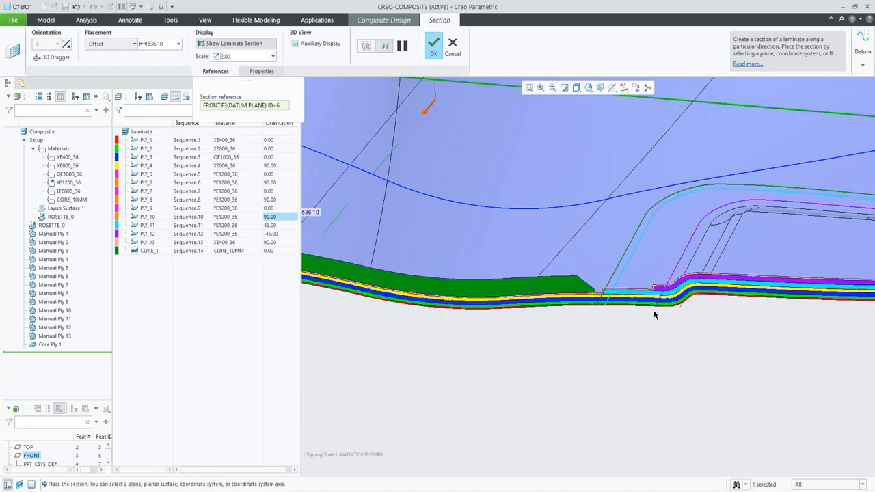
pyautogui.click(434, 43)
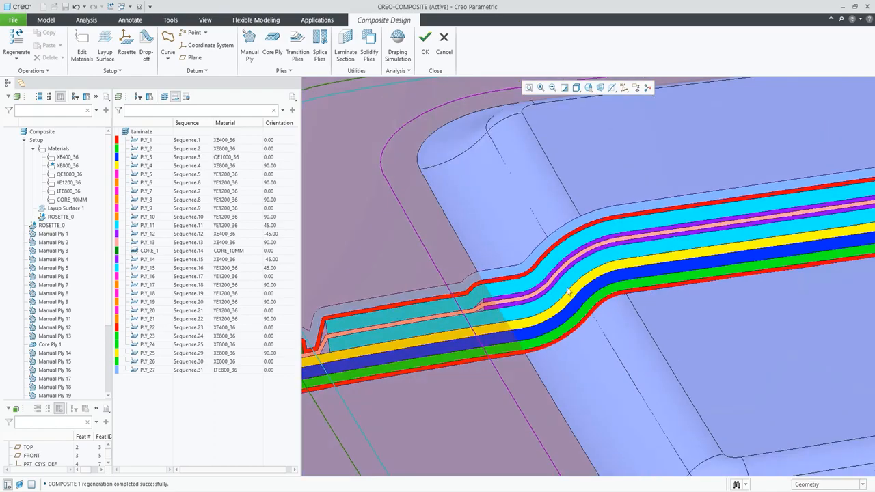
pyautogui.click(370, 41)
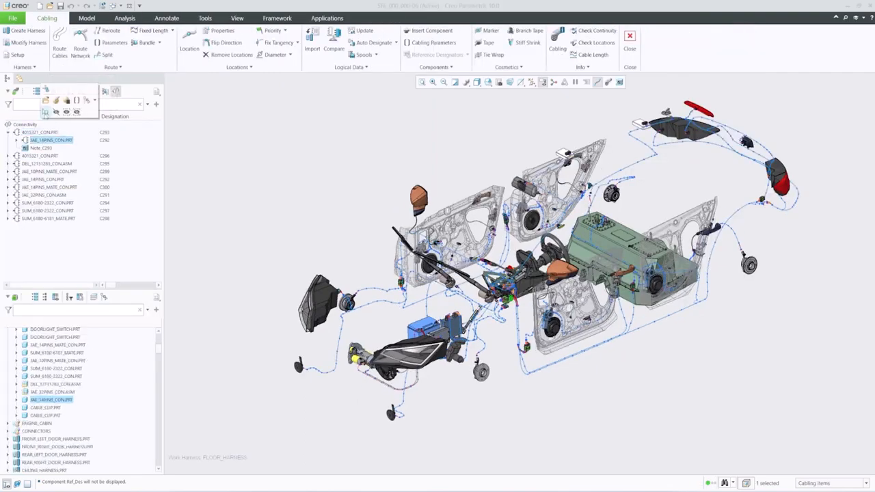
pyautogui.scroll(3)
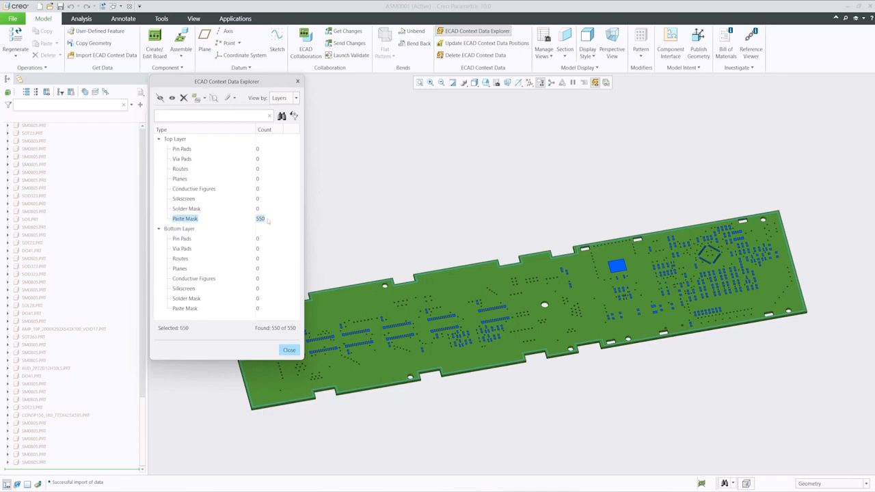
# Step: Select the Top Layer Paste Mask items in the ECAD Content Data Explorer
pyautogui.click(185, 219)
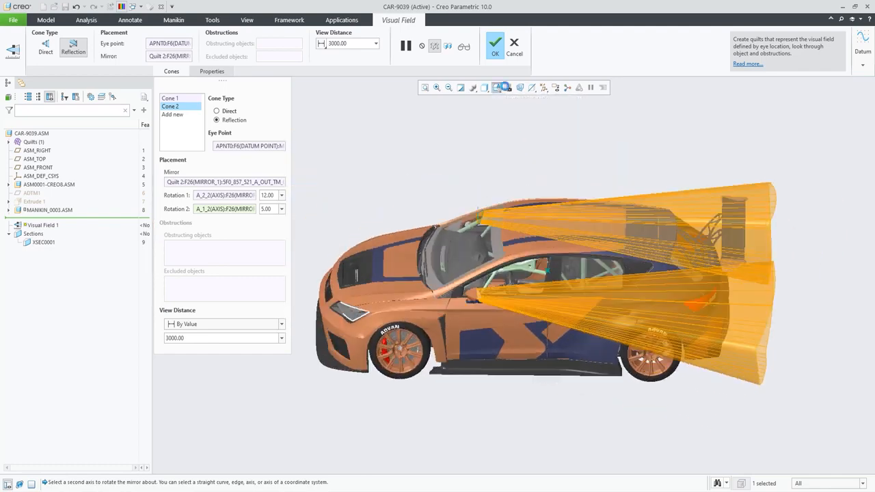
# Step: Set the vision cone type to Reflection off the mirror, then show a manikin's reach envelope
pyautogui.click(495, 43)
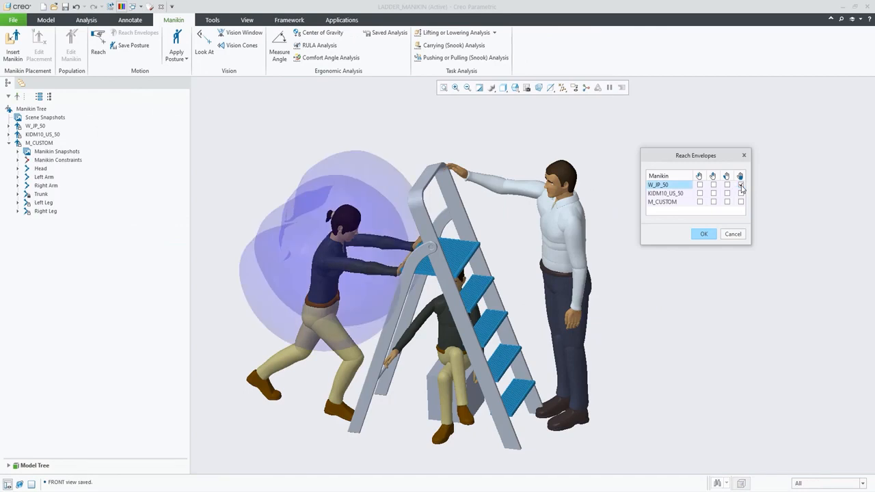
pyautogui.click(727, 193)
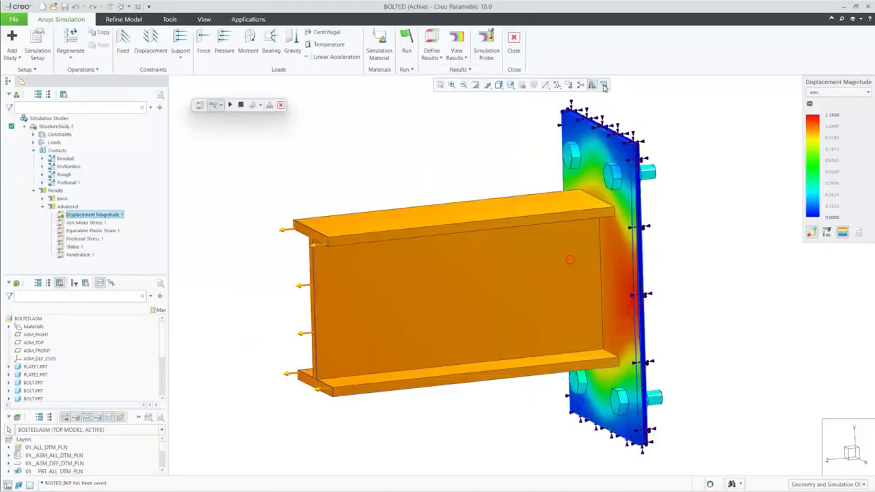
# Step: Switch the results display from displacement magnitude to von Mises stress with mesh shown
pyautogui.click(85, 223)
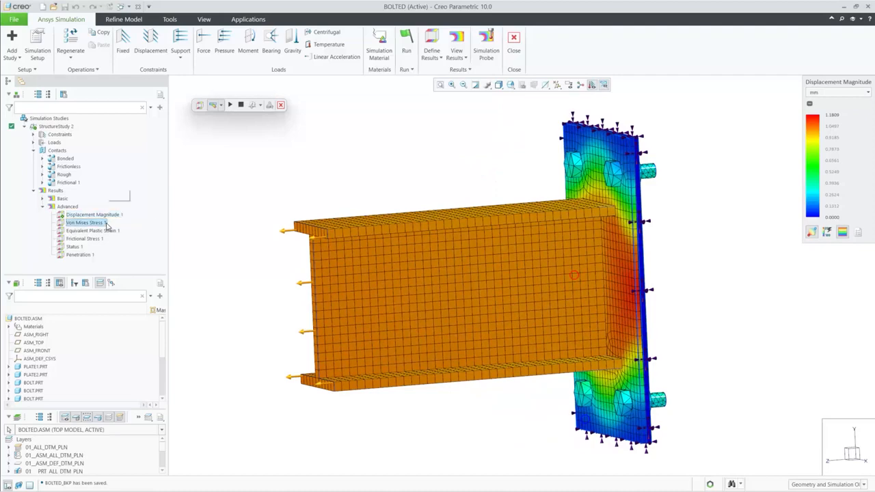
pyautogui.click(85, 221)
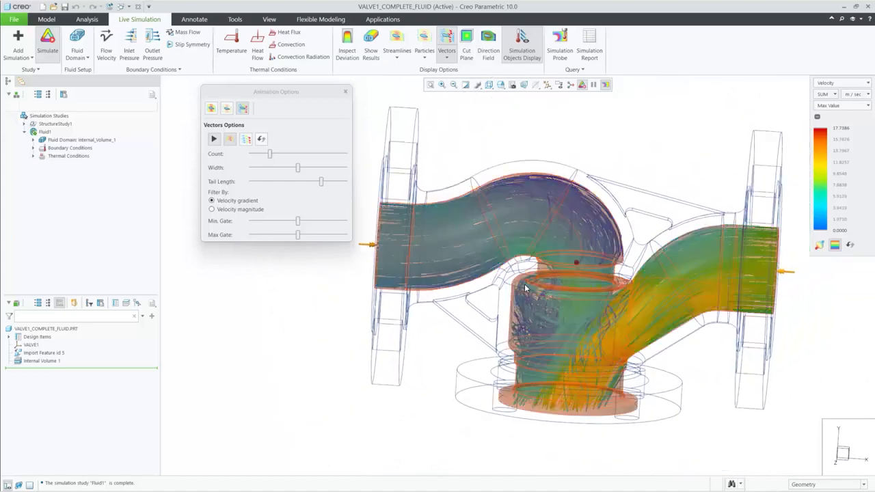
# Step: Adjust the flow vector display, then animate deformation of the auxetic lattice model
pyautogui.click(214, 139)
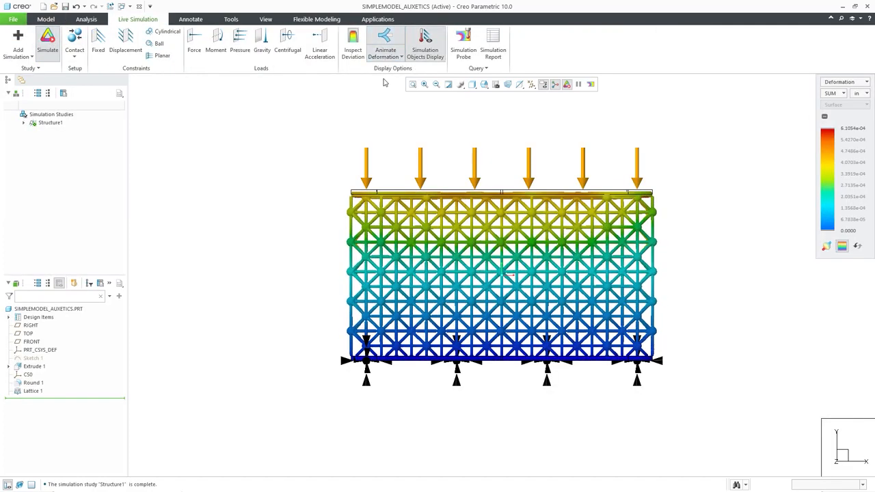
pyautogui.click(45, 19)
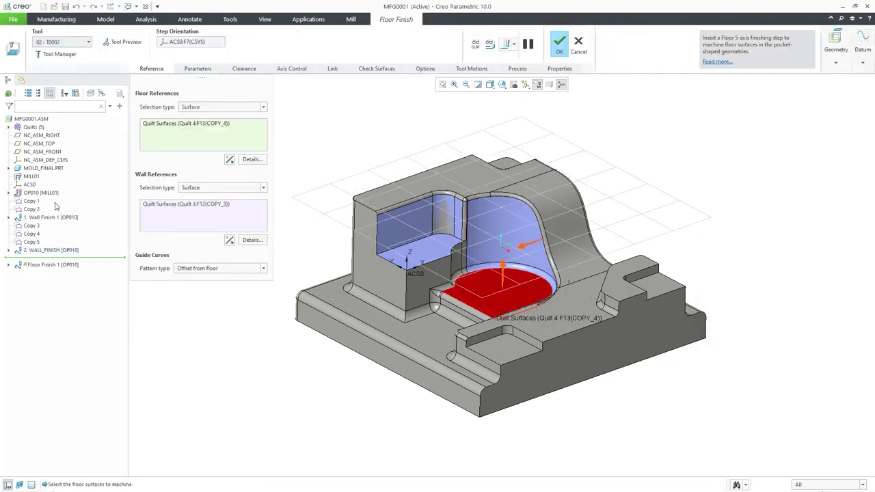
# Step: Review Axis Control for the floor finish and set the minimum tool tilt angle
pyautogui.click(292, 68)
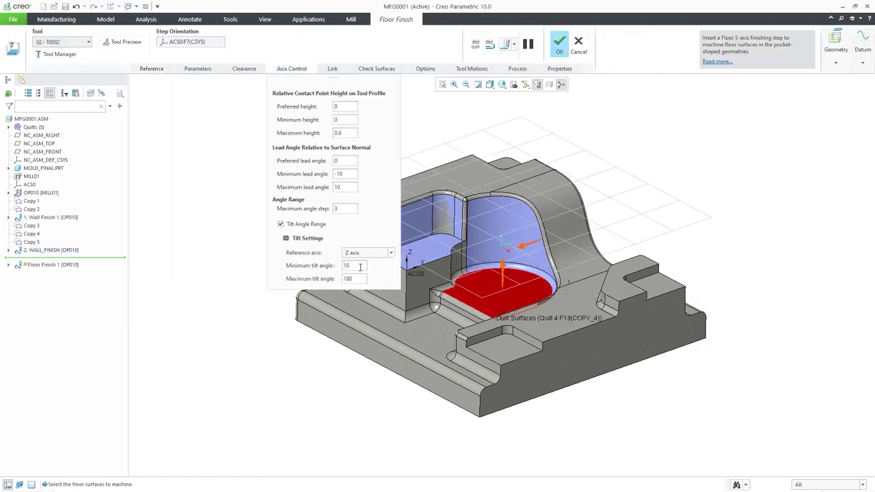
pyautogui.click(126, 41)
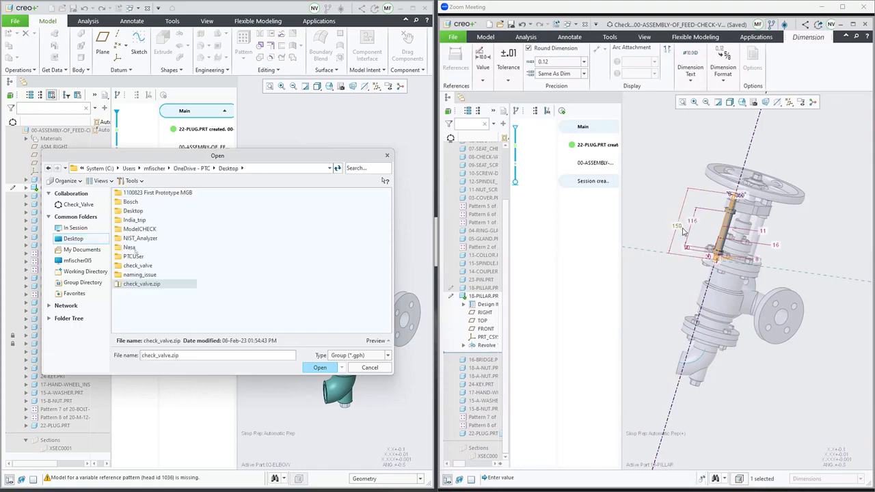
# Step: Place check_valve.zip as a UDF with Coordinate System and Body references and confirm OK
pyautogui.click(320, 367)
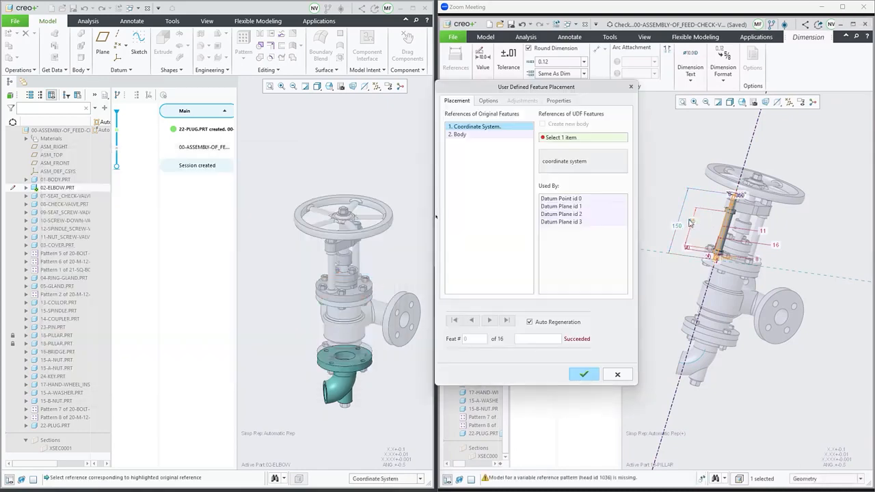
pyautogui.click(460, 134)
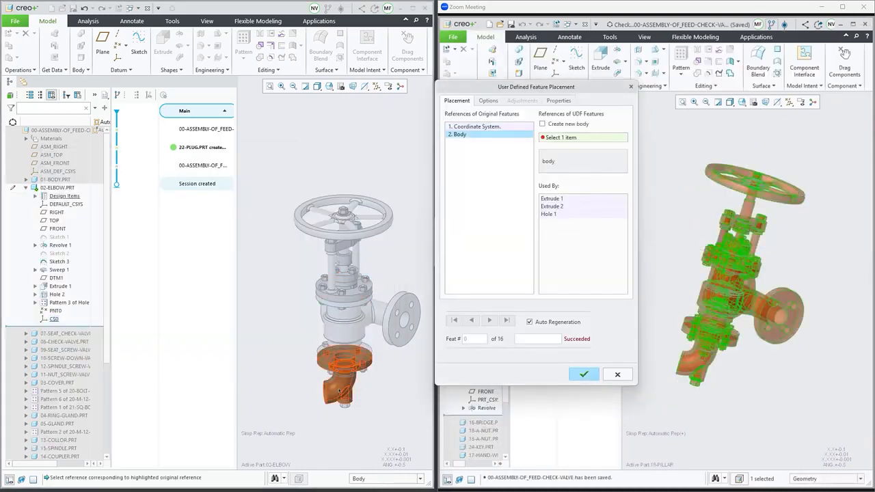
pyautogui.click(582, 374)
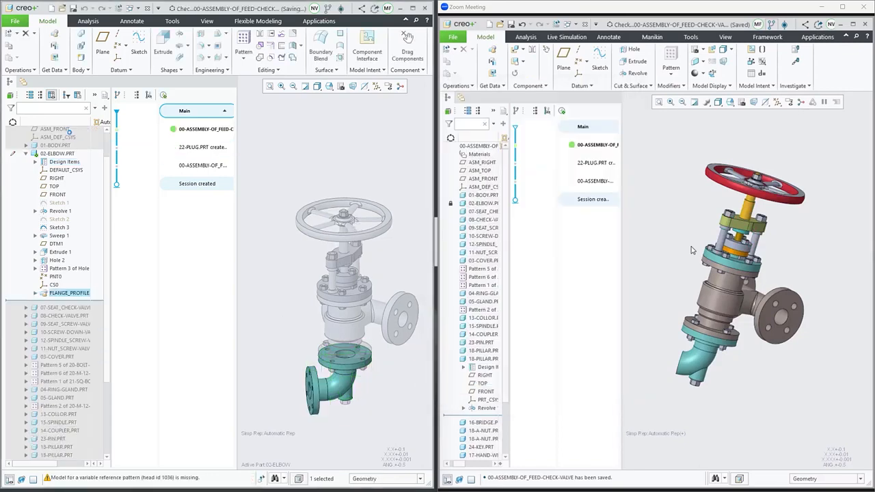